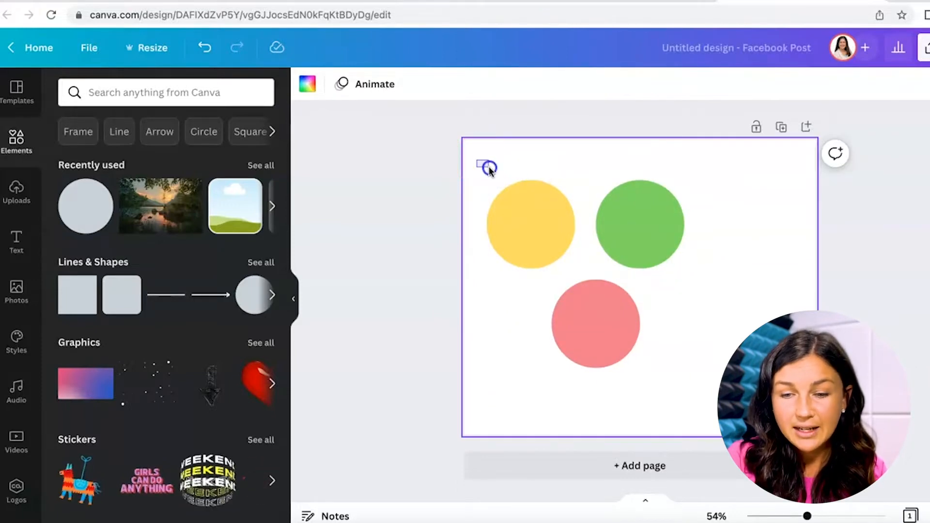
- Marquee-select the yellow, green and pink circles and scale them down together
drag(486, 164, 676, 344)
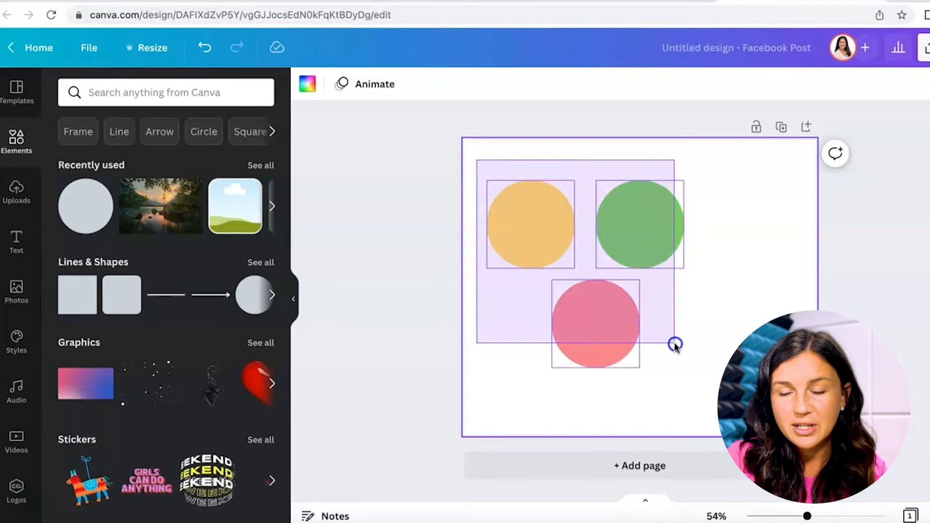
drag(676, 344, 685, 361)
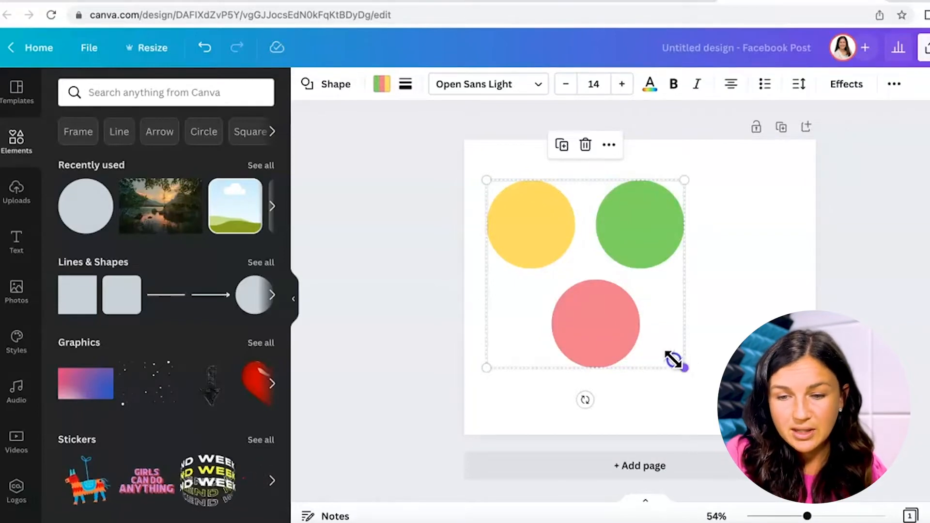
drag(678, 368, 647, 333)
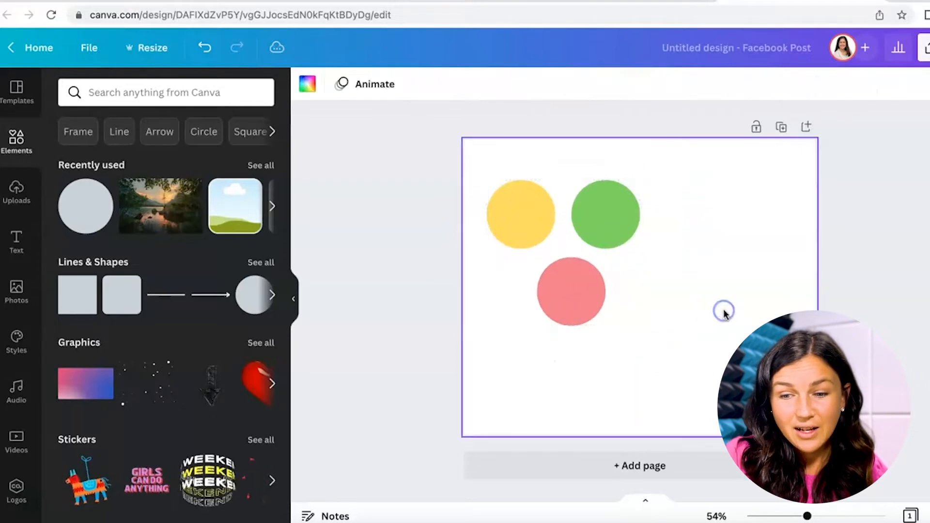
- Group the three selected circles into one object via the More (…) menu
click(571, 291)
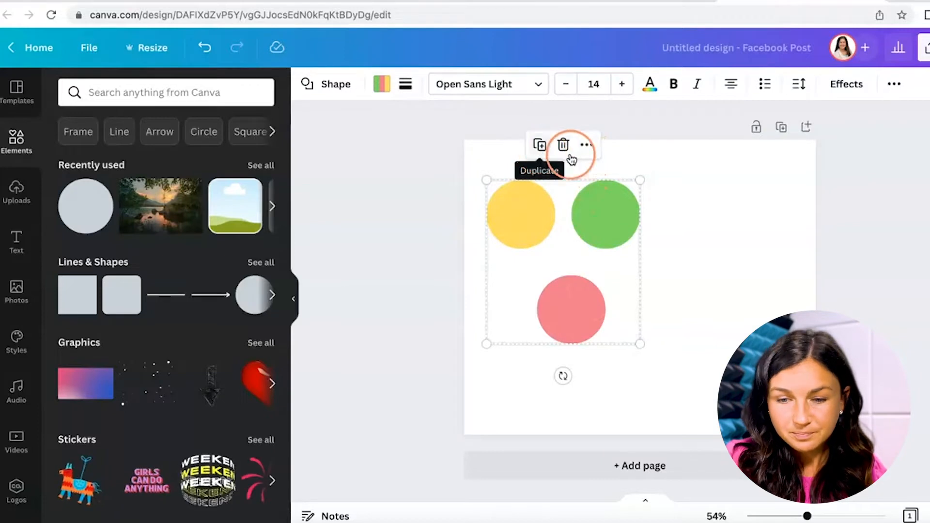
mouse_move(586, 146)
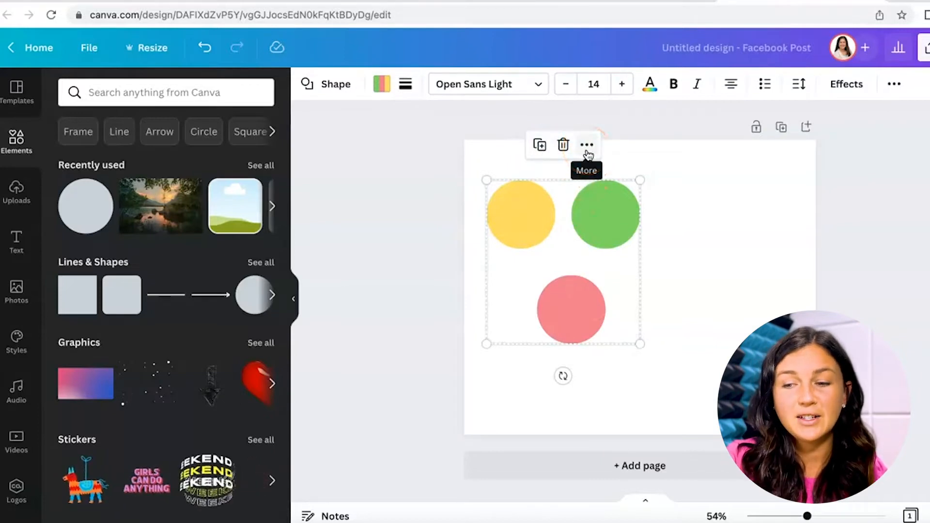
click(585, 144)
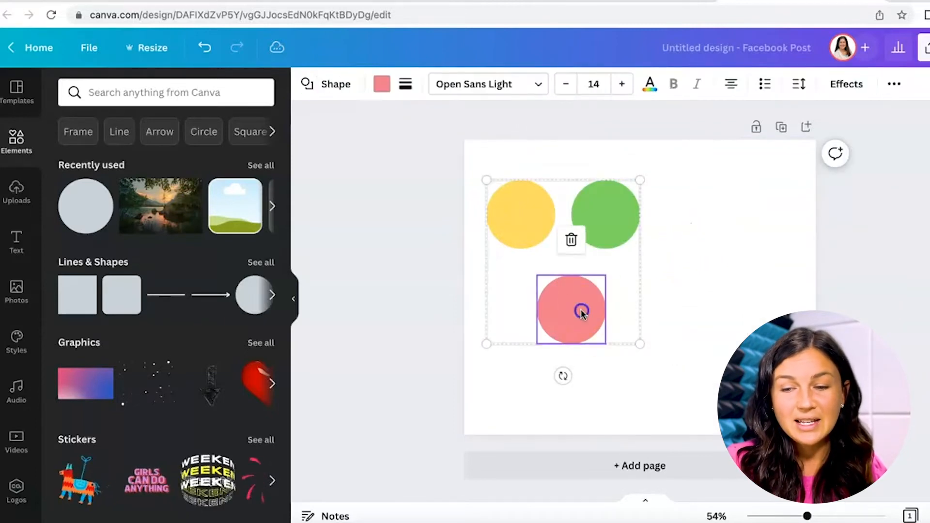
- Move the grouped circles slightly and shrink them into a small cluster near the top-left
drag(570, 308, 646, 317)
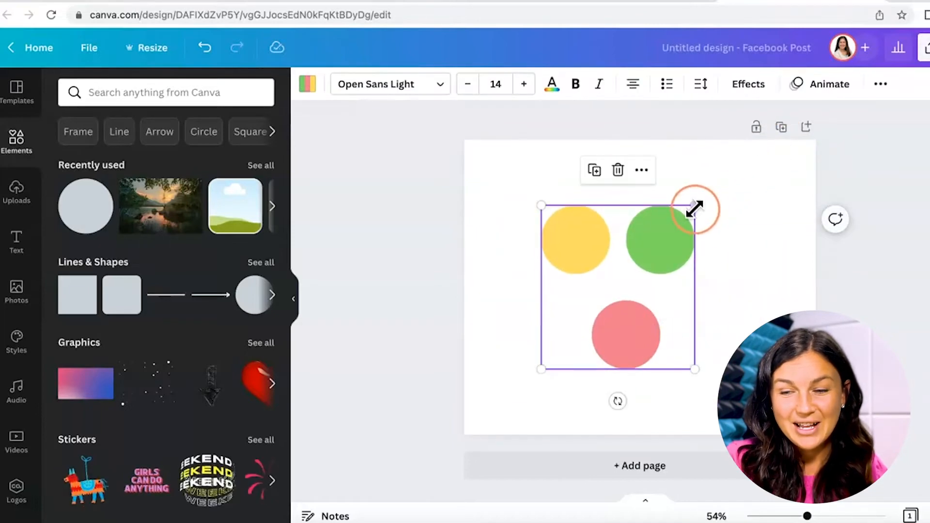
drag(693, 206, 531, 218)
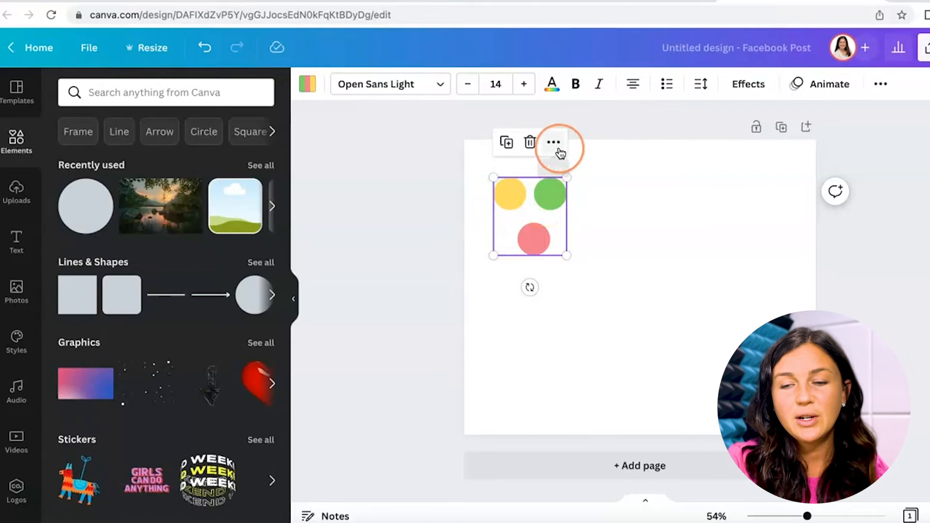
- Ungroup the cluster so the three circles become separate objects again
click(552, 142)
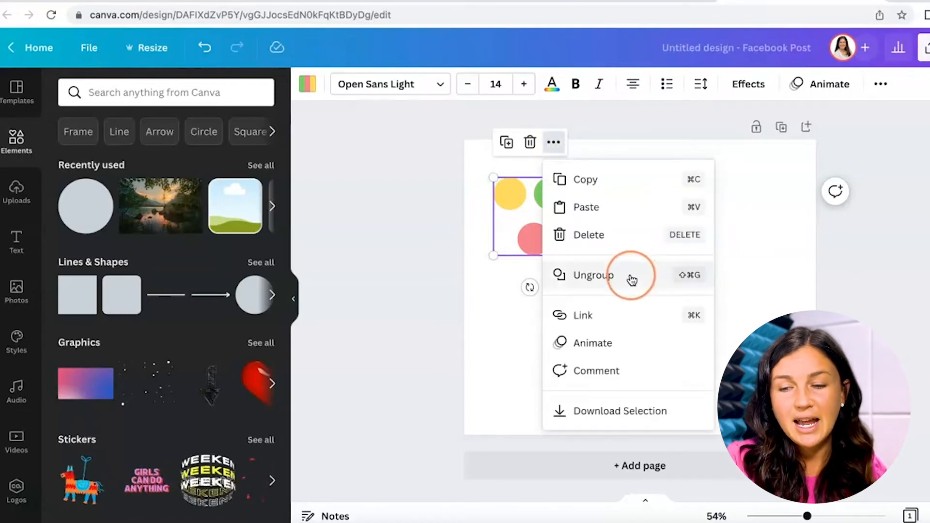
click(593, 274)
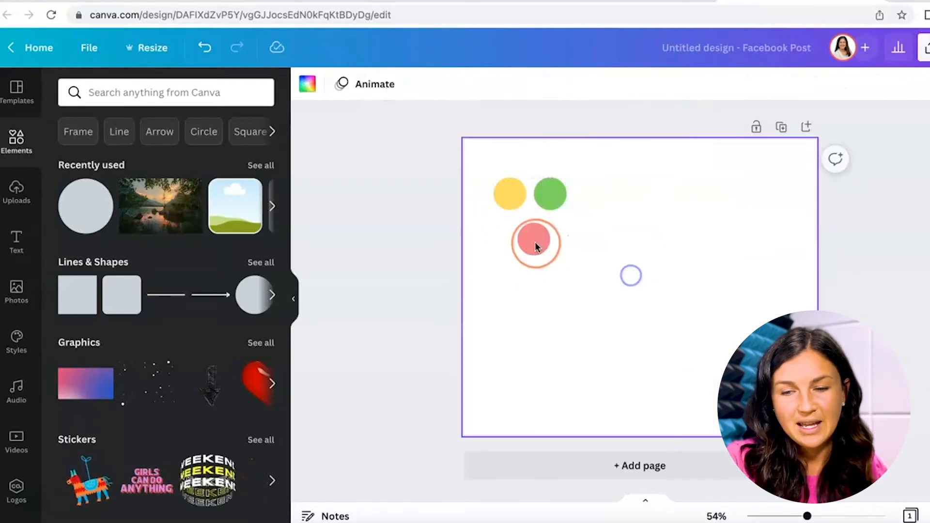